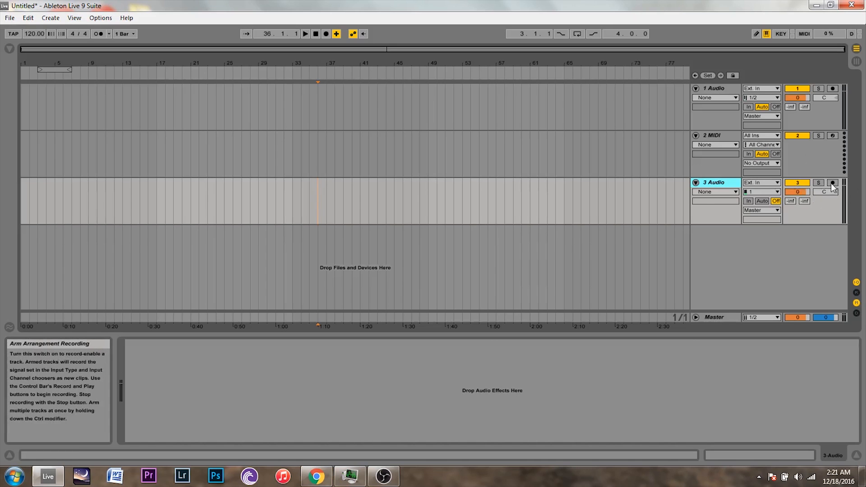
Record-enable audio track 3 and set its input channel to 1.
{"action": "left_click", "coordinate": [761, 191]}
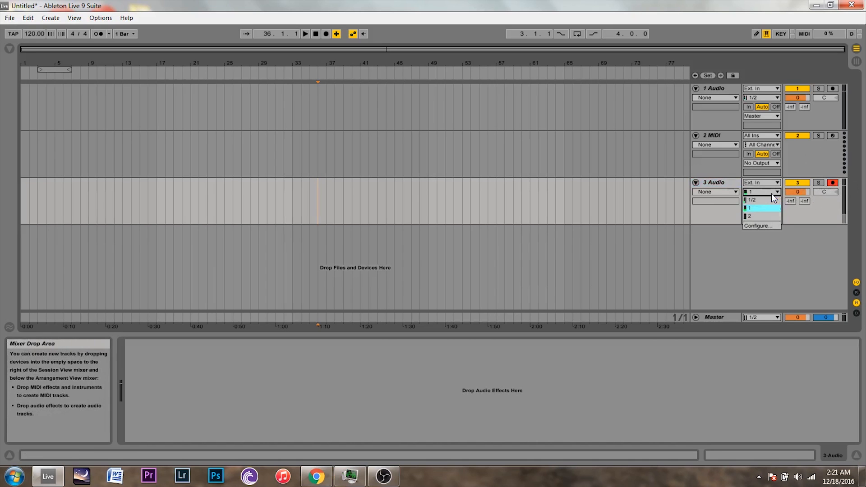
{"action": "left_click", "coordinate": [751, 208]}
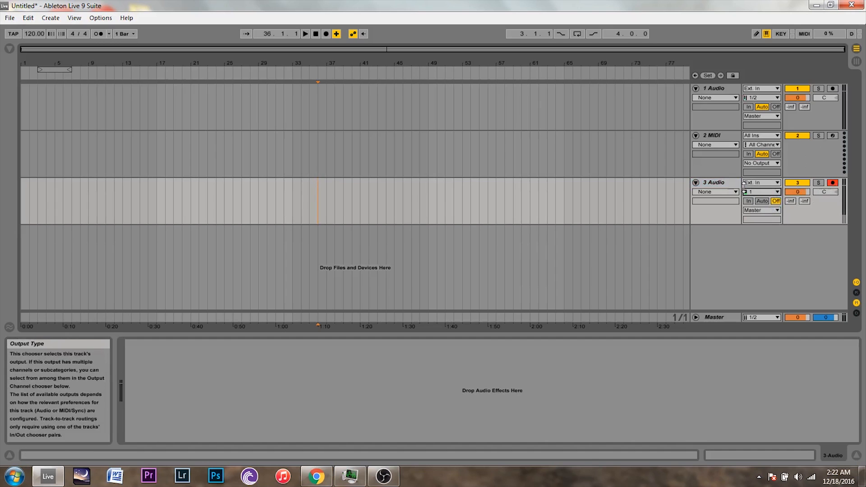
{"action": "mouse_move", "coordinate": [315, 35]}
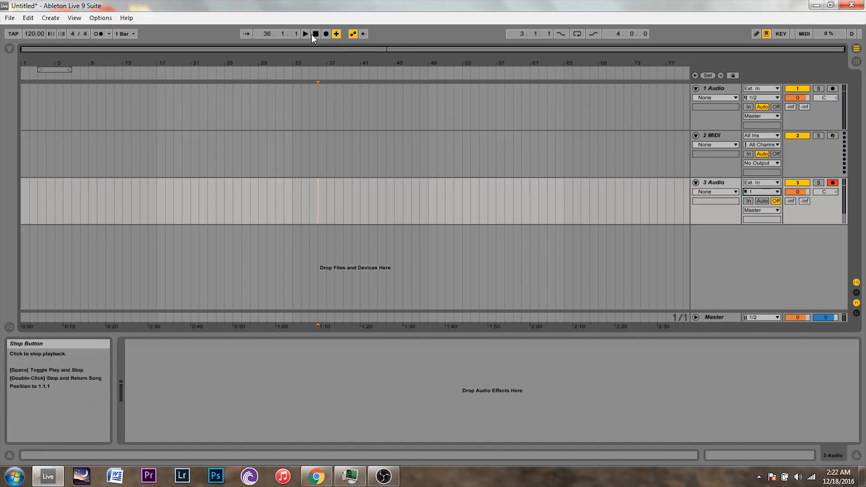